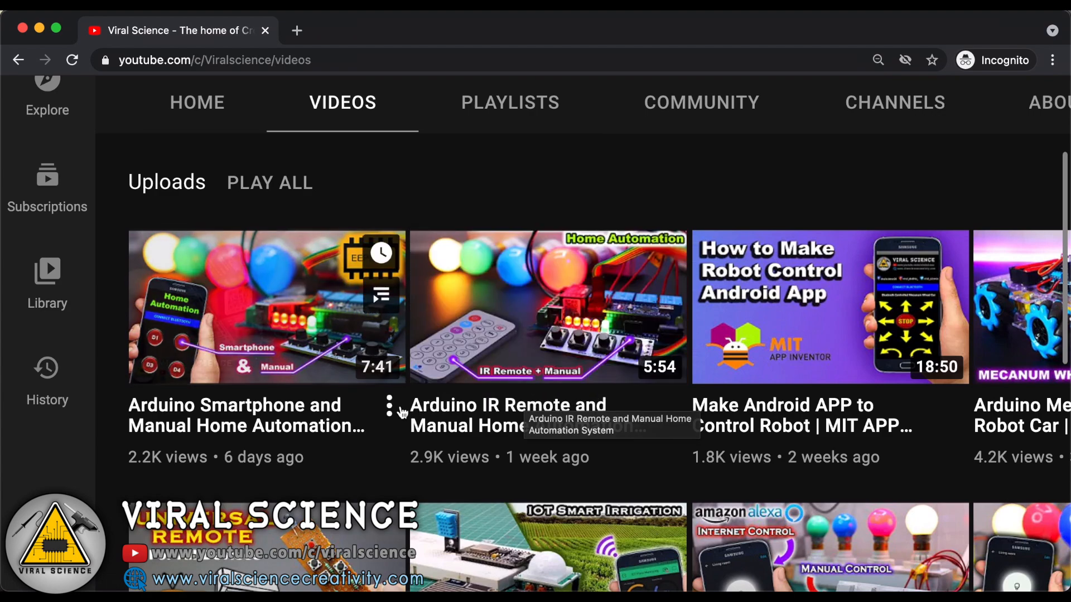
{"action": "mouse_move", "coordinate": [532, 480]}
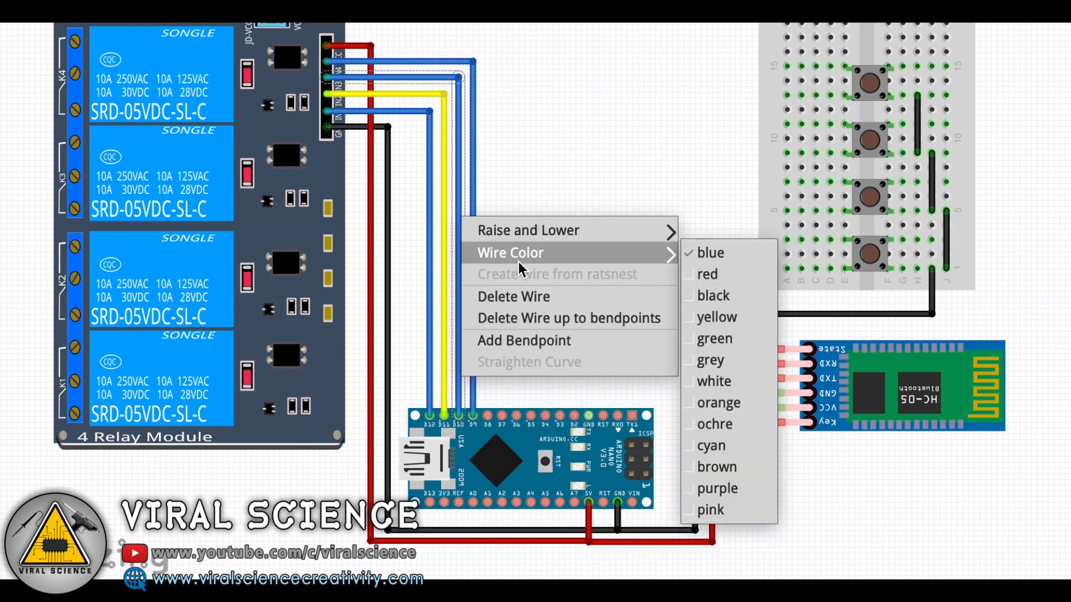
- Recolour the relay-to-Nano wire via Wire Color in the Fritzing breadboard view
{"action": "left_click", "coordinate": [718, 489]}
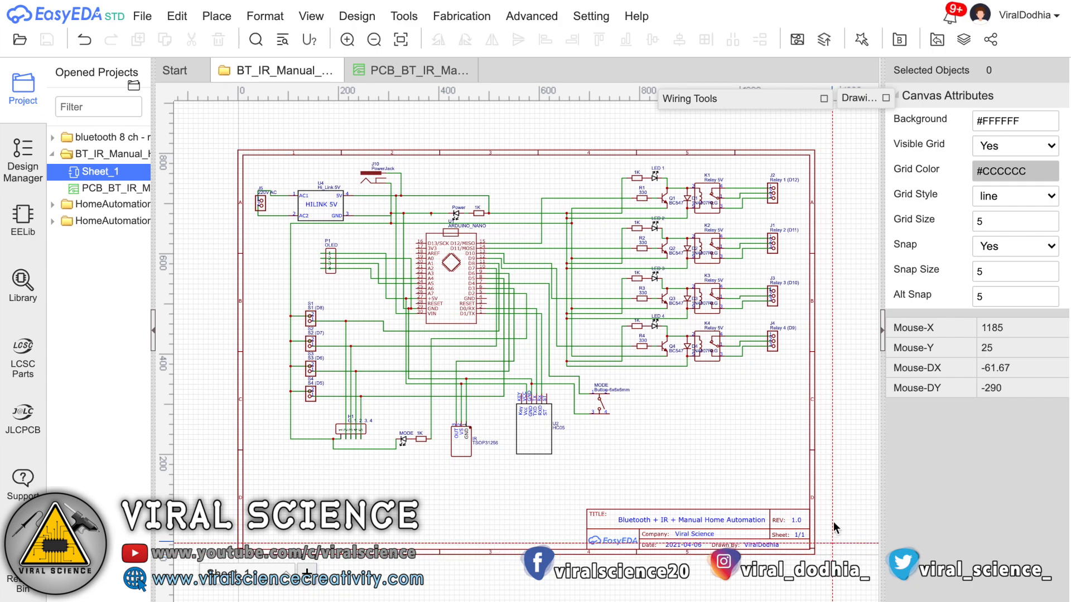
- Leave the EasyEDA schematic and bring up the JLCPCB ordering website
{"action": "left_click", "coordinate": [356, 16]}
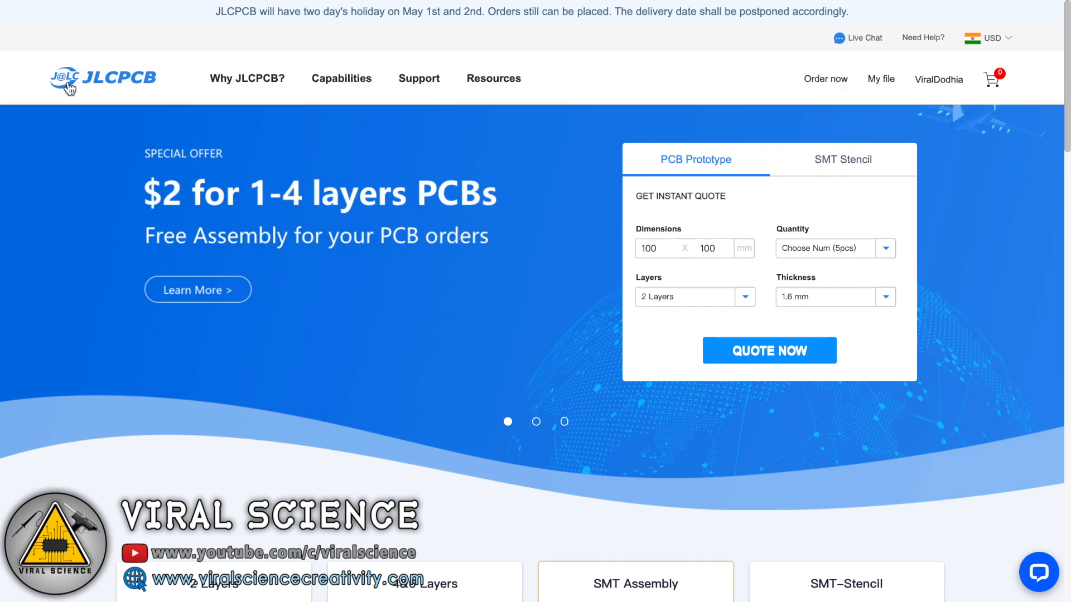
{"action": "mouse_move", "coordinate": [119, 101]}
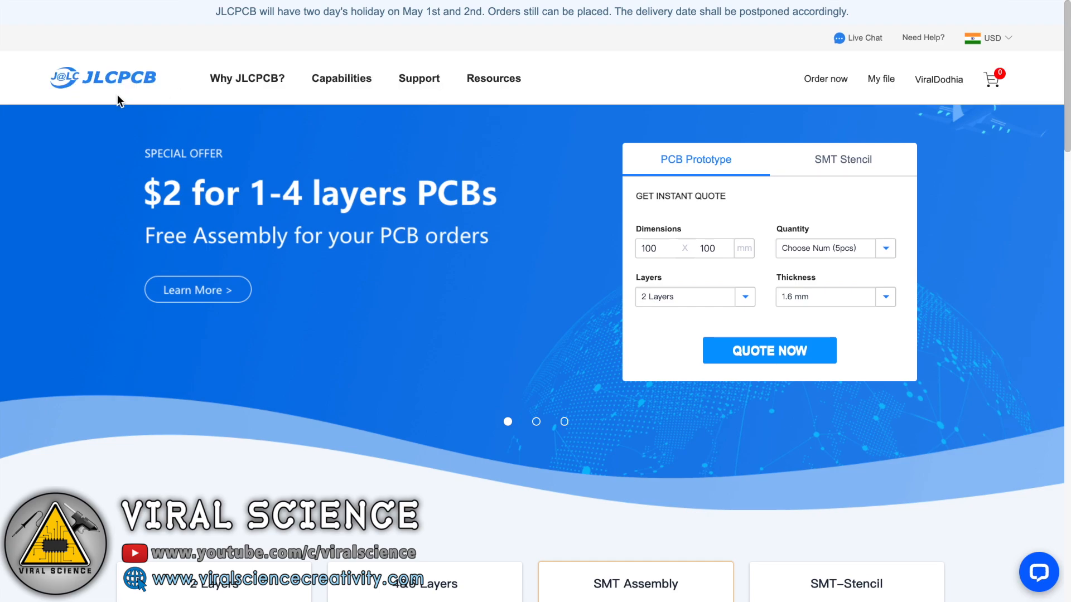
- Quote a board on JLCPCB: upload the gerber zip and set PCB quantity to 10
{"action": "left_click", "coordinate": [769, 350]}
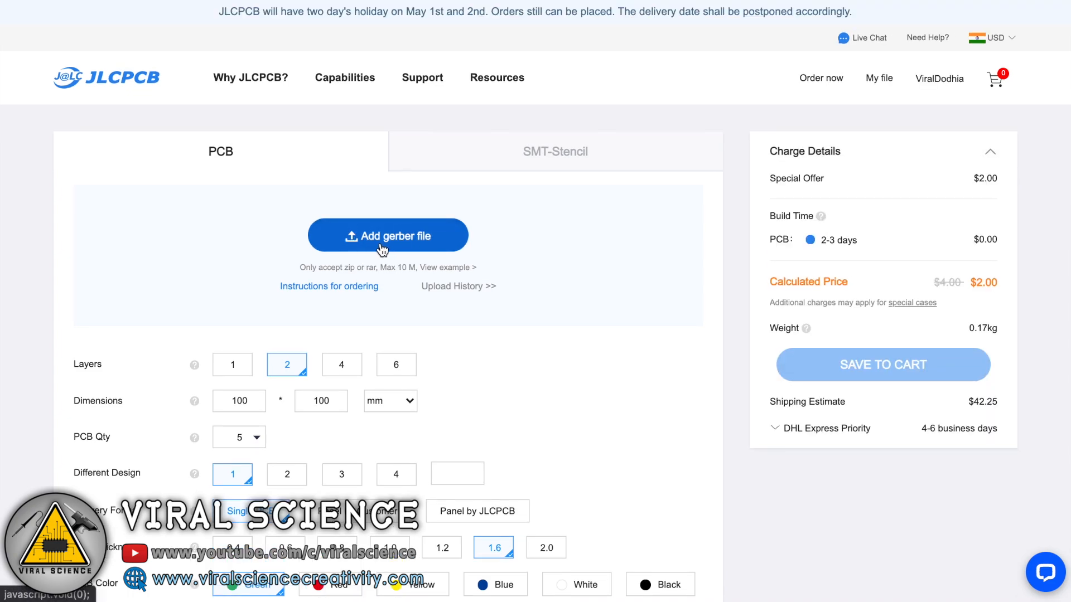
{"action": "left_click", "coordinate": [387, 236]}
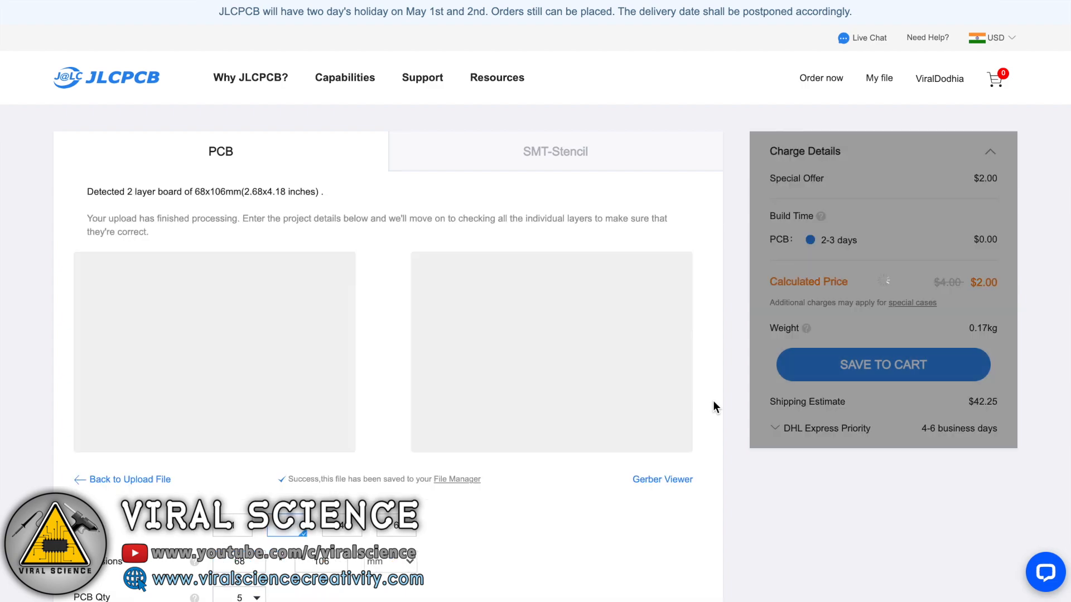
{"action": "scroll", "scroll_direction": "down", "scroll_amount": 3}
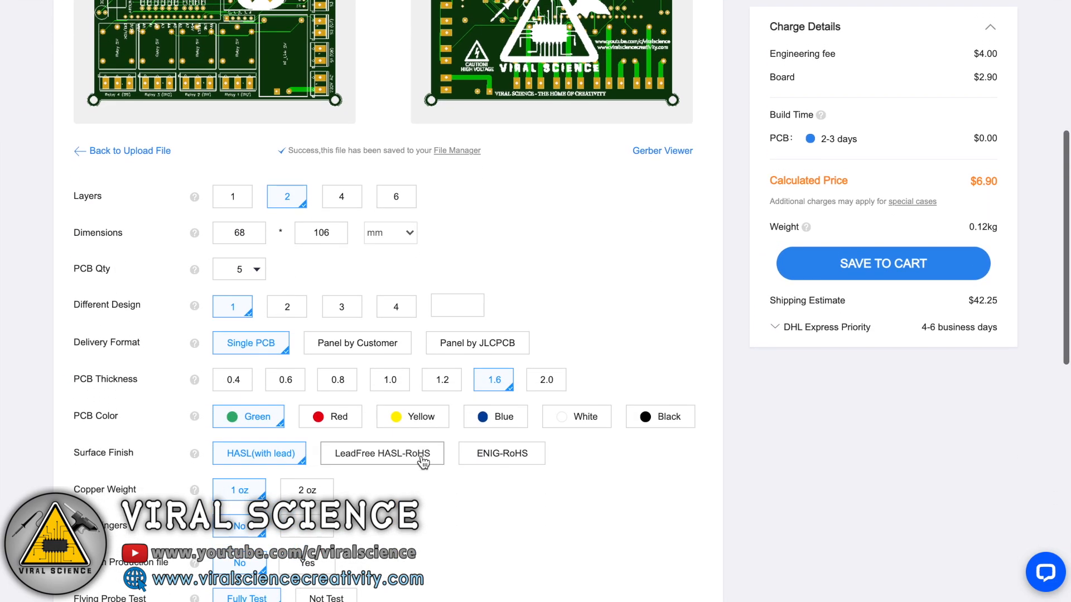
{"action": "left_click", "coordinate": [238, 269]}
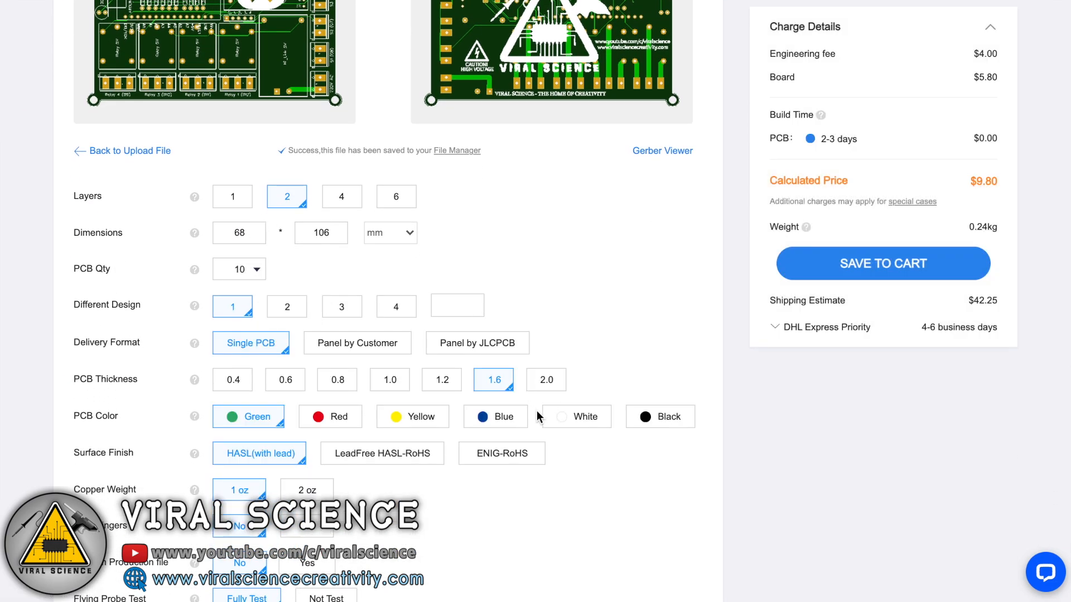
{"action": "left_click", "coordinate": [495, 416]}
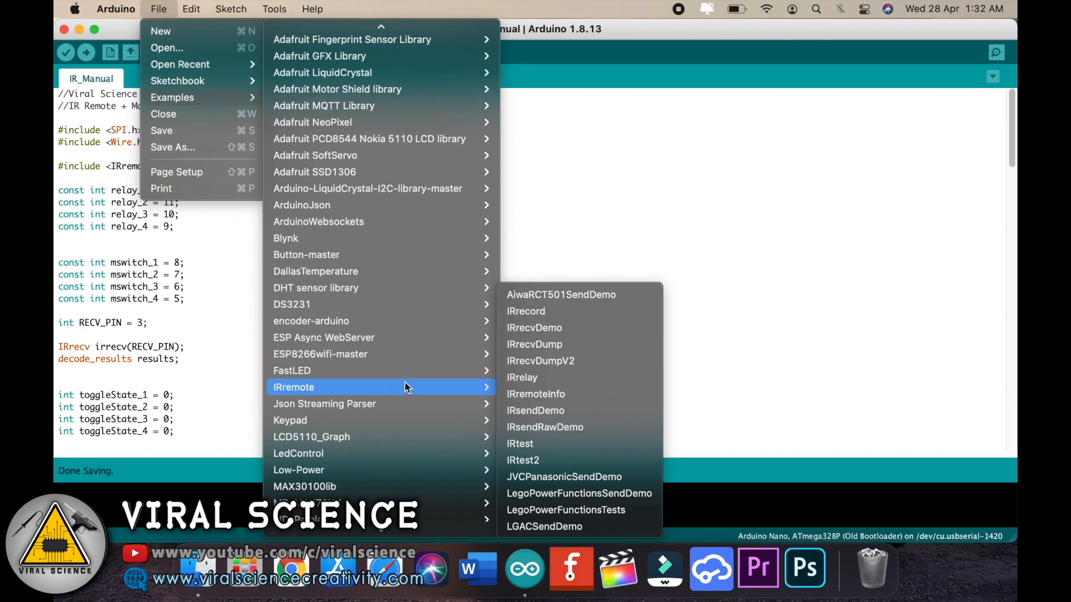
- Load the IRrecvDumpV2 example, target the Nano's usbserial port and read the remote hex codes
{"action": "left_click", "coordinate": [540, 360]}
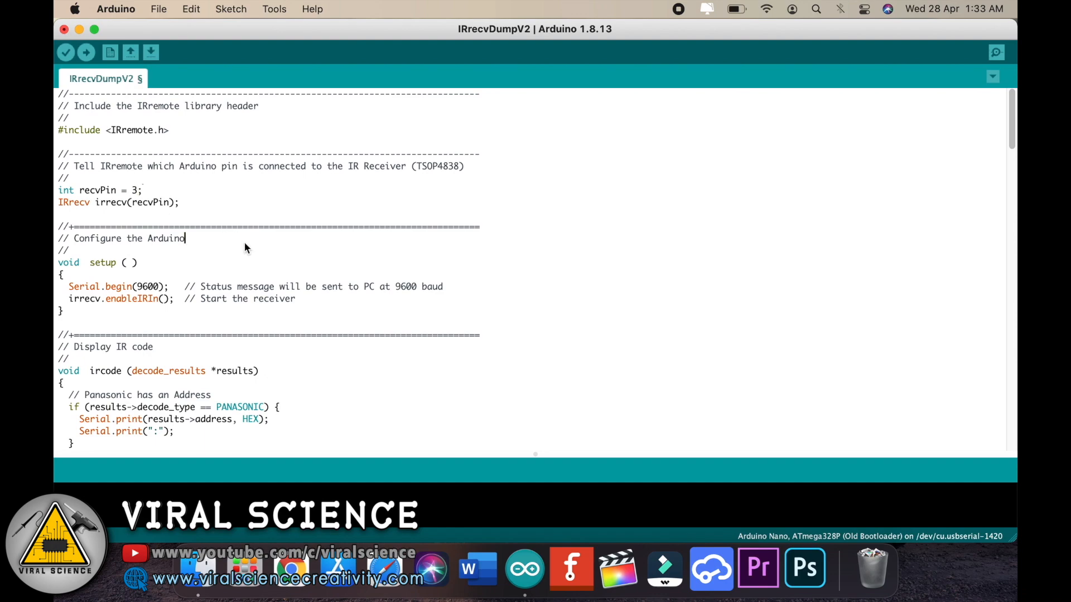
{"action": "left_click", "coordinate": [274, 9]}
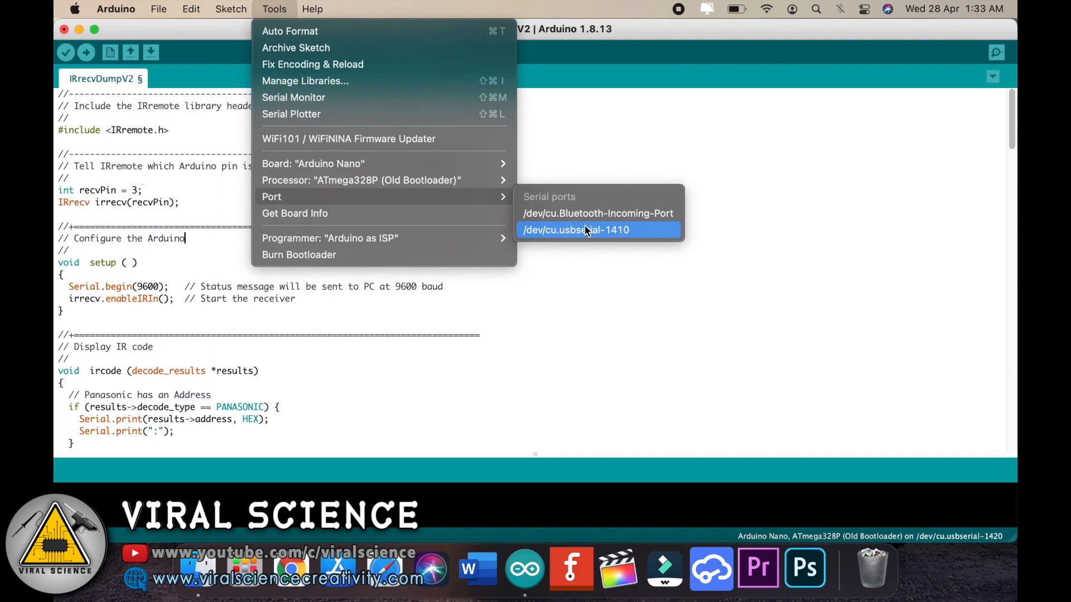
{"action": "left_click", "coordinate": [576, 230]}
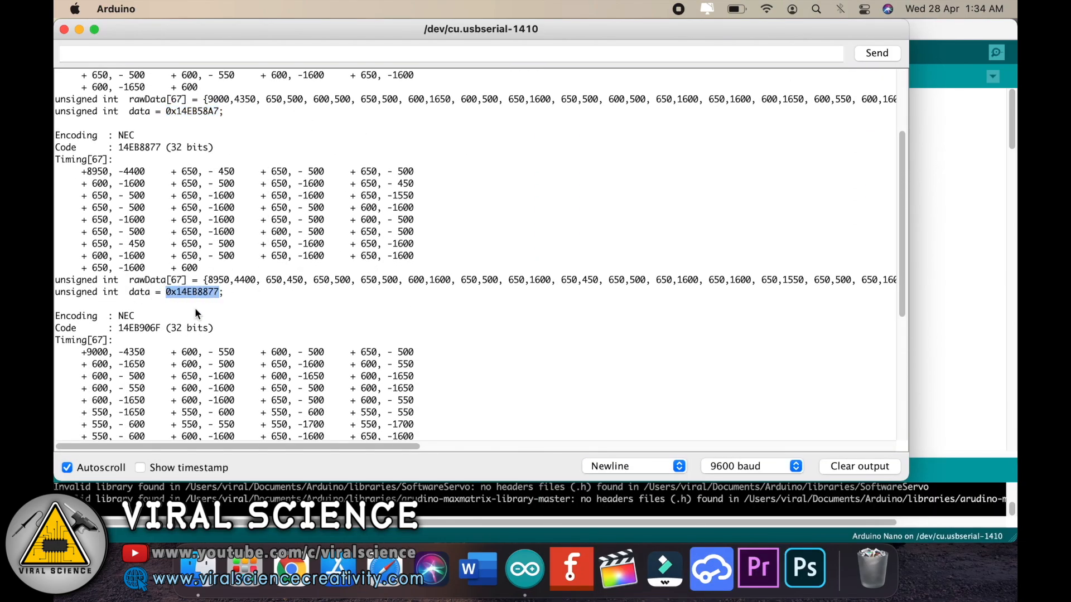
{"action": "scroll", "scroll_direction": "down", "scroll_amount": 3}
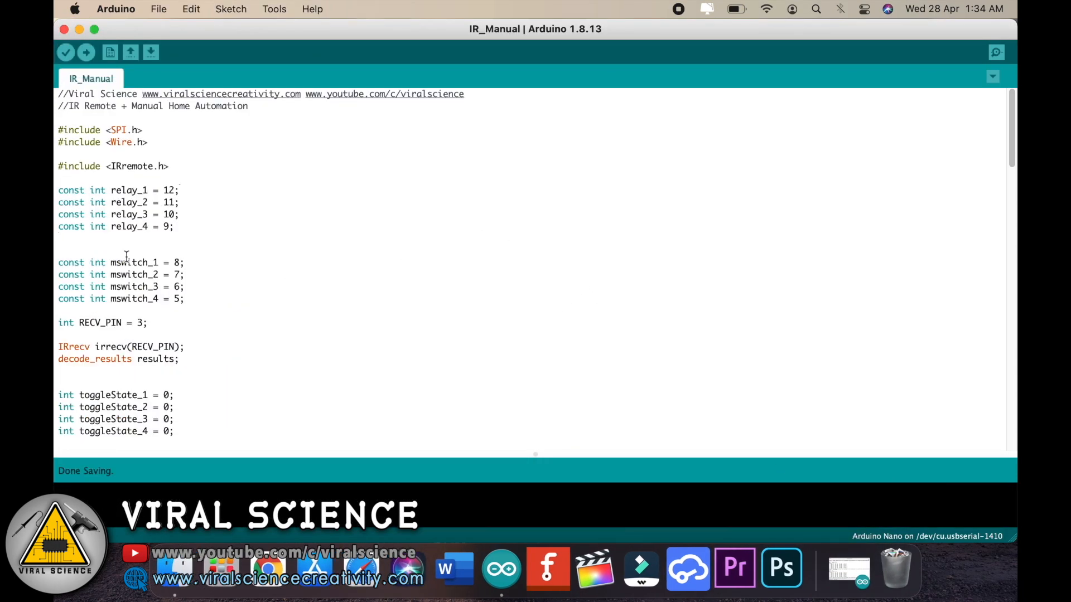
- Paste the captured remote hex codes over the IR_Manual switch-case values
{"action": "scroll", "scroll_direction": "down", "scroll_amount": 3}
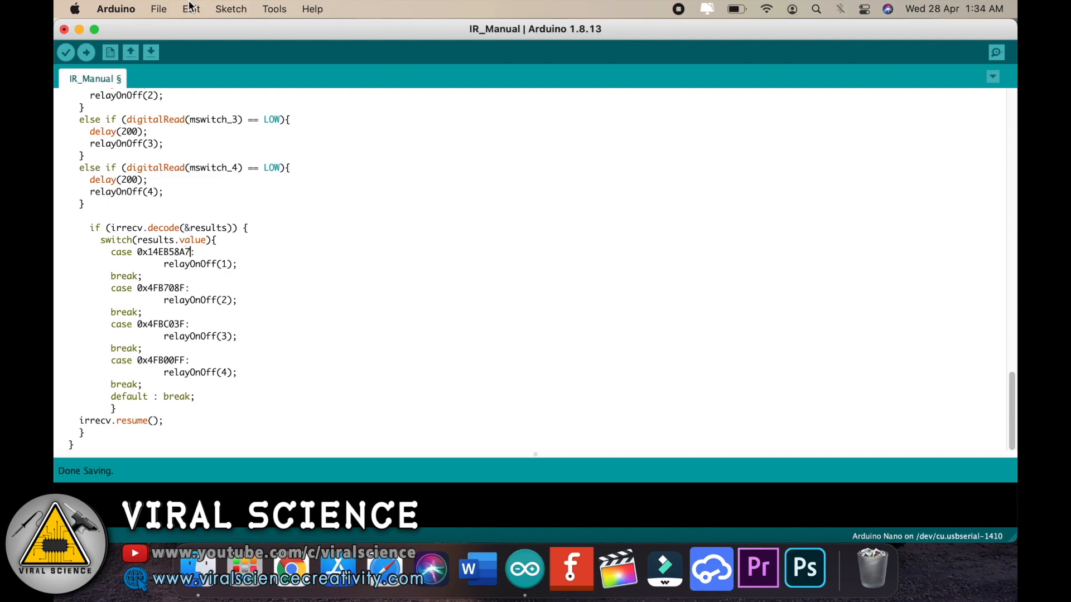
{"action": "scroll", "scroll_direction": "up", "scroll_amount": 3}
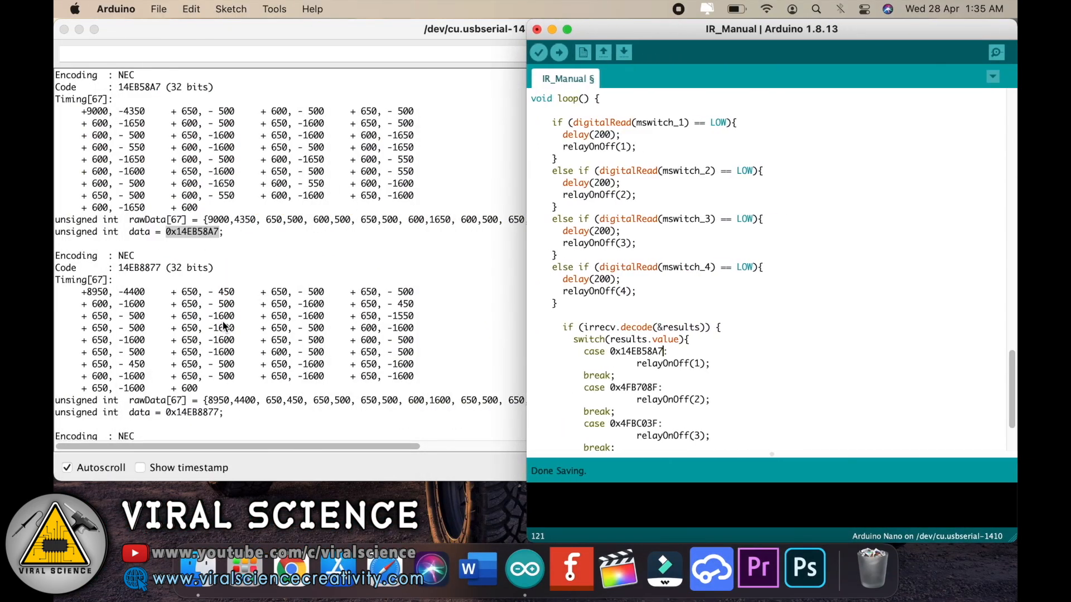
{"action": "scroll", "scroll_direction": "down", "scroll_amount": 3}
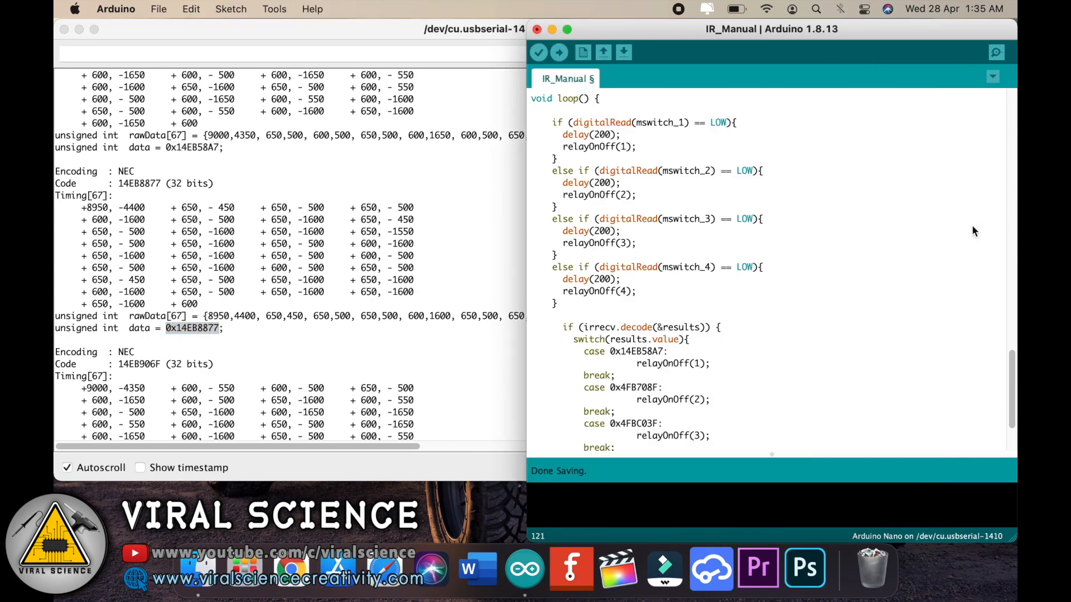
{"action": "double_click", "coordinate": [633, 387]}
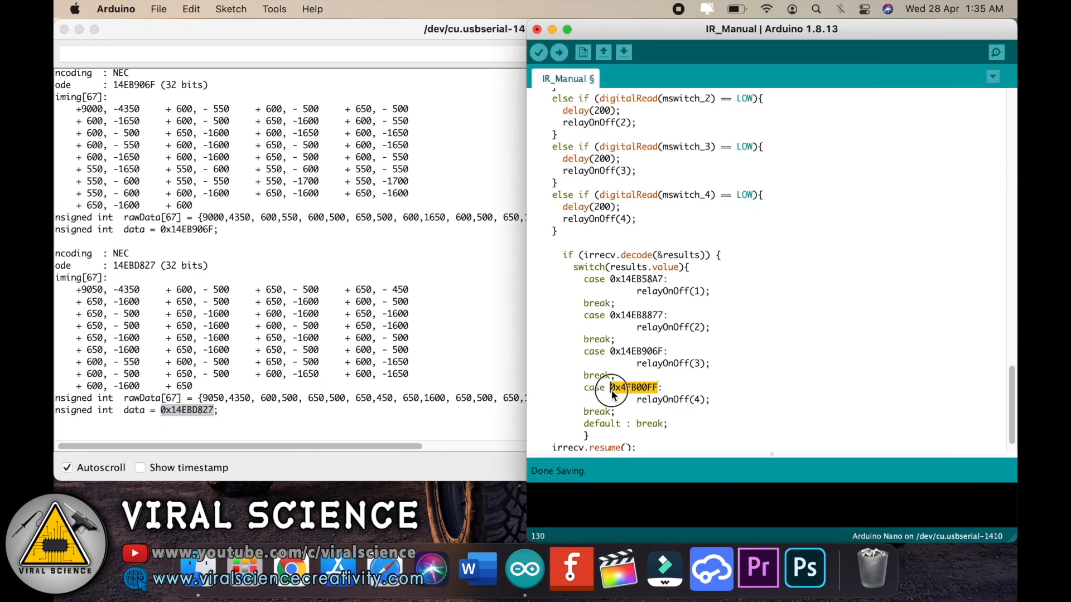
{"action": "scroll", "scroll_direction": "up", "scroll_amount": 3}
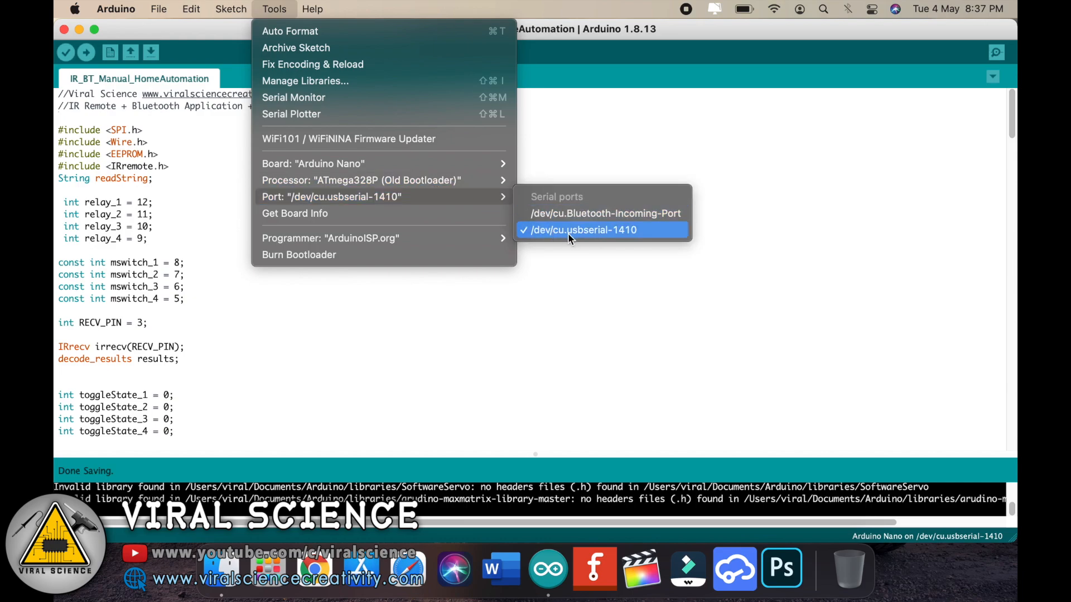
- Select /dev/cu.usbserial-1410 as the upload port for IR_BT_Manual_HomeAutomation
{"action": "left_click", "coordinate": [584, 229]}
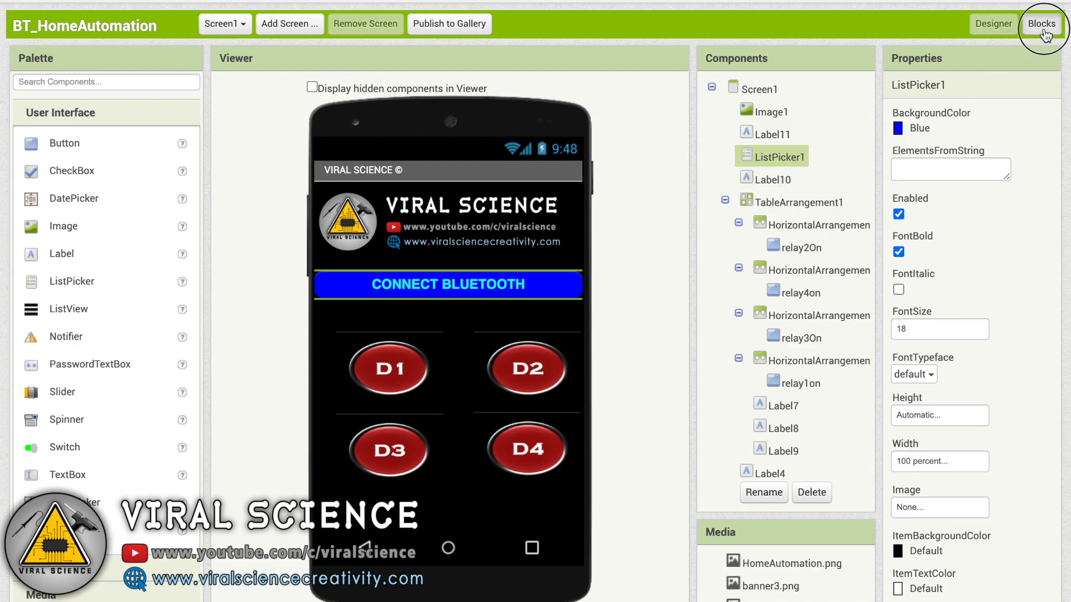
- Review the Bluetooth connect and RELAY1–RELAY4 send-text blocks, then return to the Designer layout
{"action": "left_click", "coordinate": [1041, 23]}
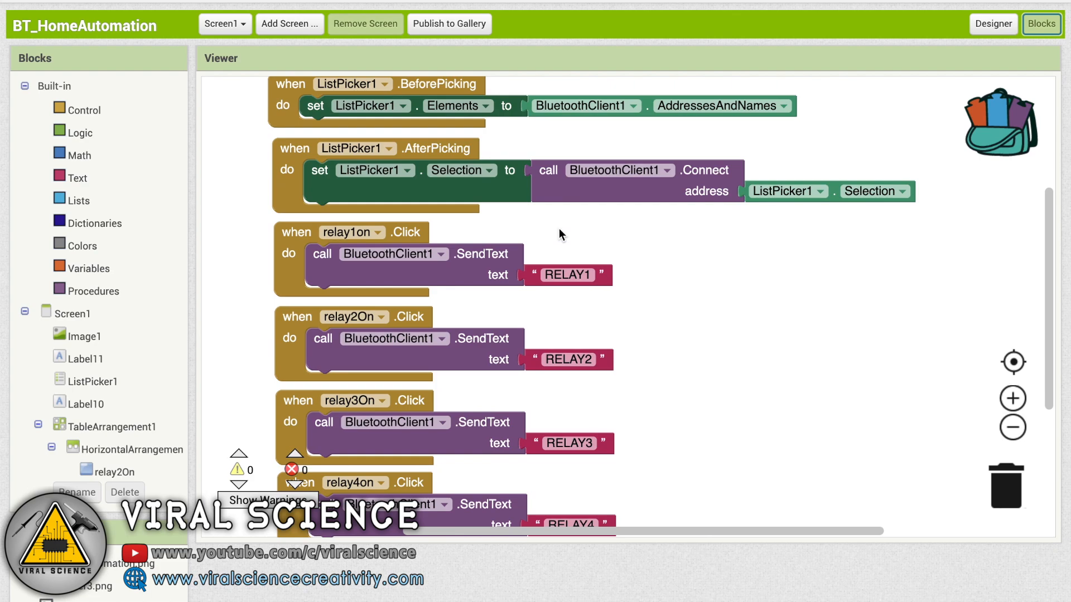
{"action": "scroll", "scroll_direction": "down", "scroll_amount": 3}
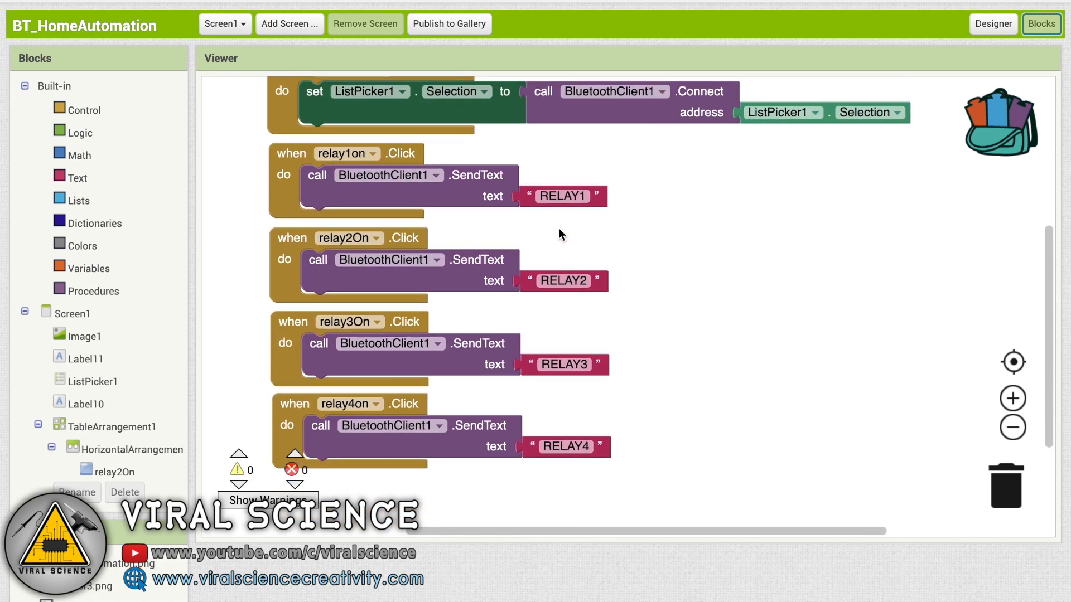
{"action": "scroll", "scroll_direction": "up", "scroll_amount": 3}
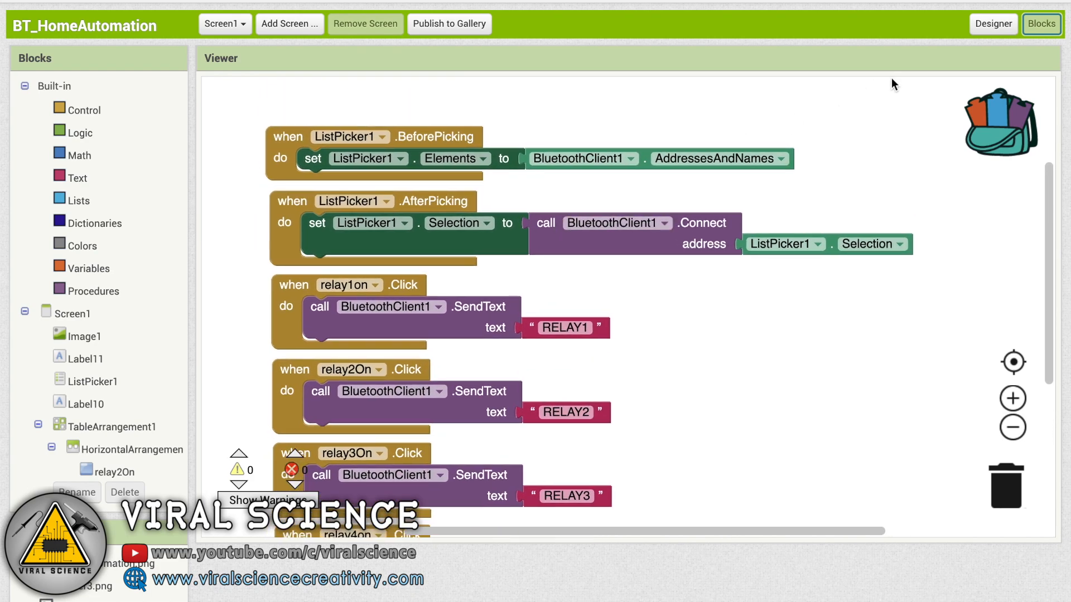
{"action": "left_click", "coordinate": [993, 24]}
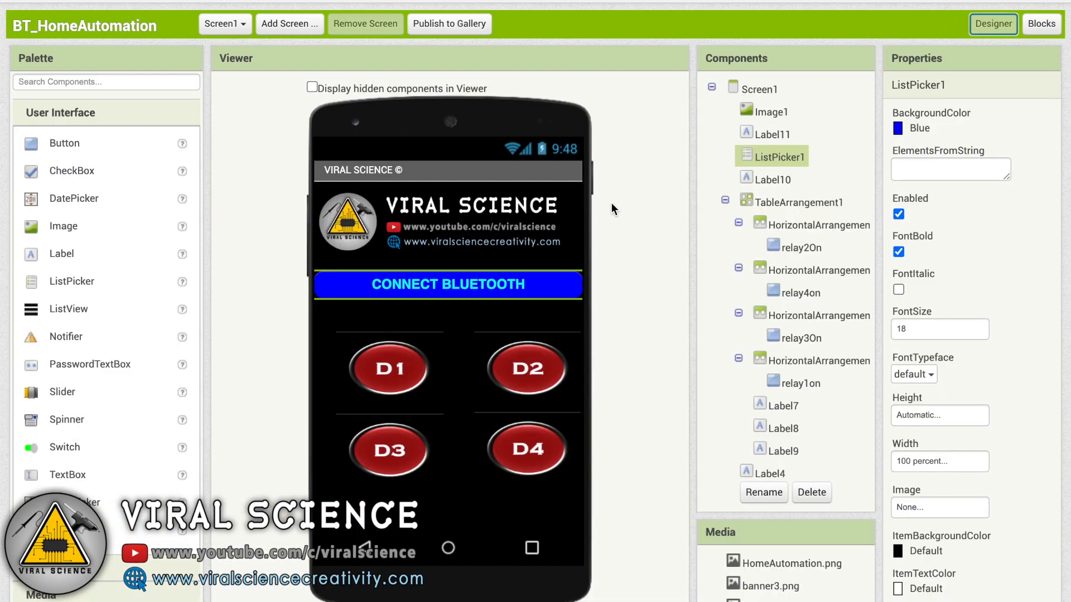
{"action": "scroll", "scroll_direction": "up", "scroll_amount": 3}
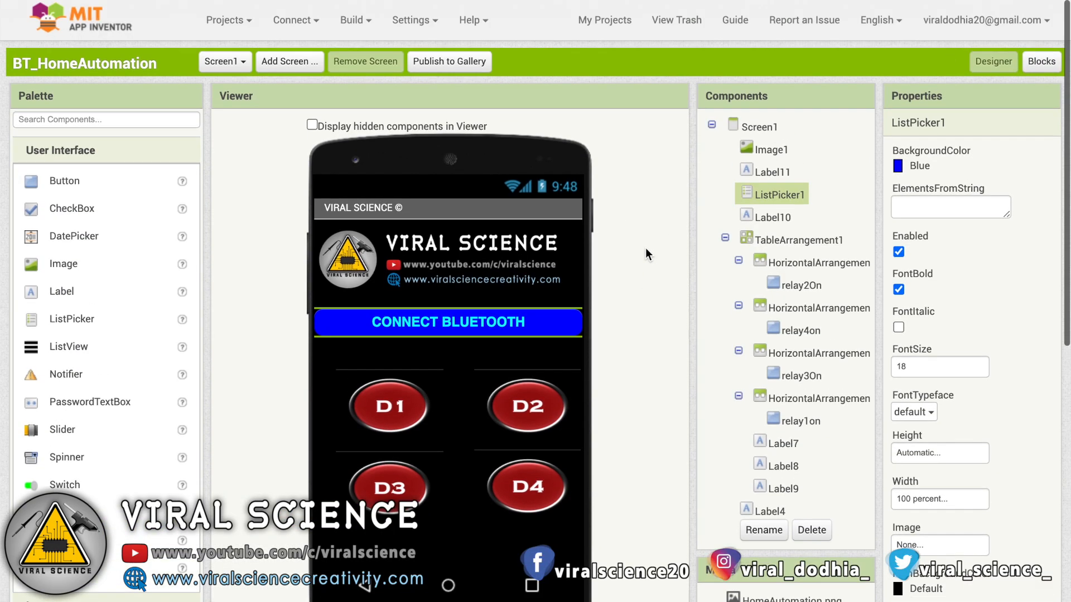
- Export the BT_HomeAutomation project as an .aia file to the computer
{"action": "left_click", "coordinate": [224, 19]}
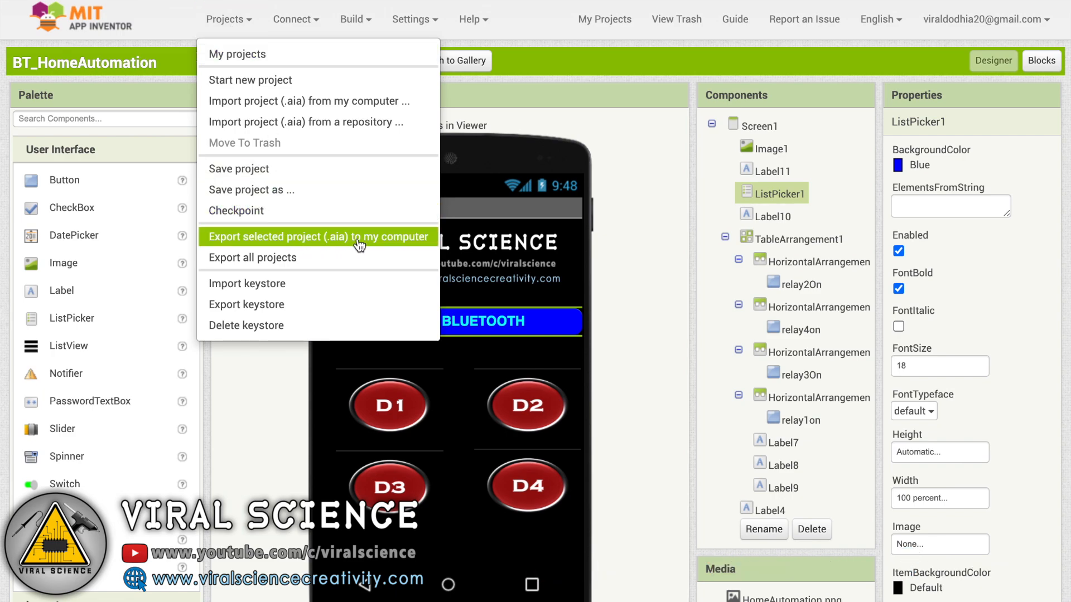
{"action": "left_click", "coordinate": [318, 236]}
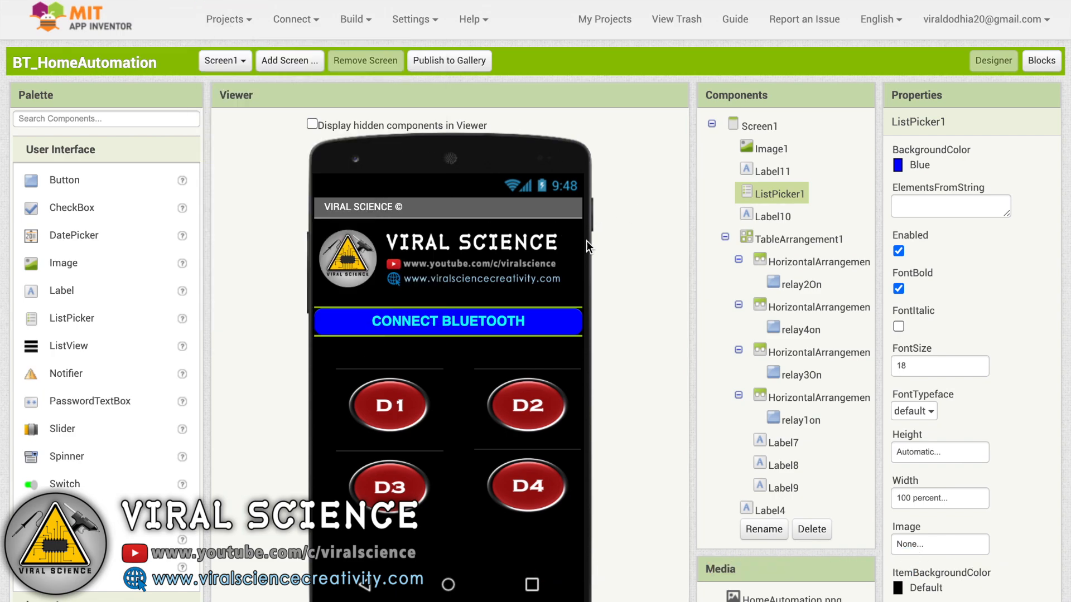